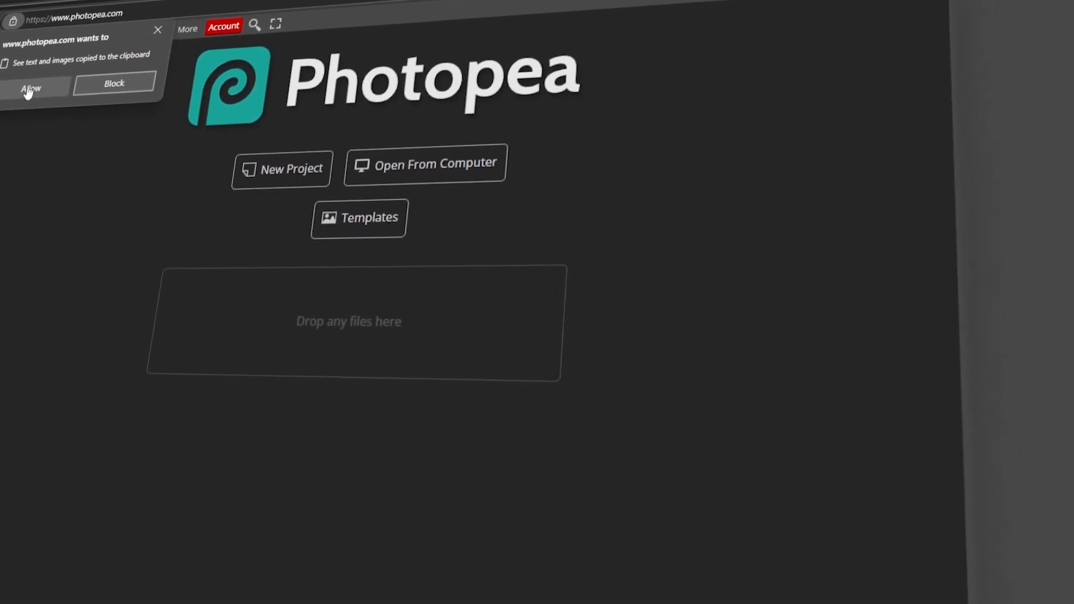
Allow Photopea's clipboard permission prompt and leave a new Chrome tab showing.
{"action": "left_click", "coordinate": [29, 87]}
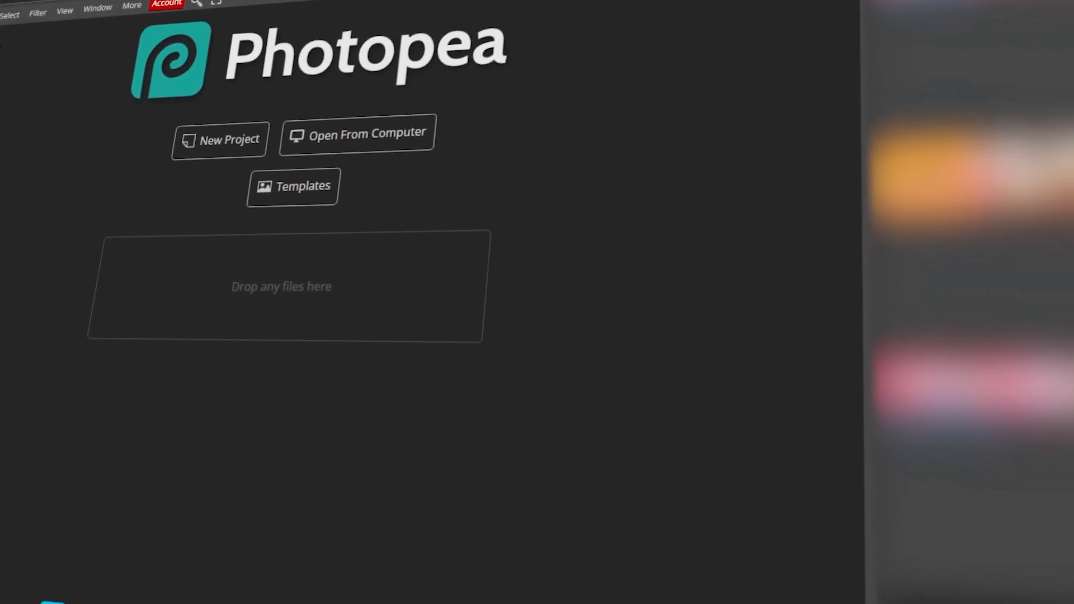
{"action": "left_click", "coordinate": [358, 133]}
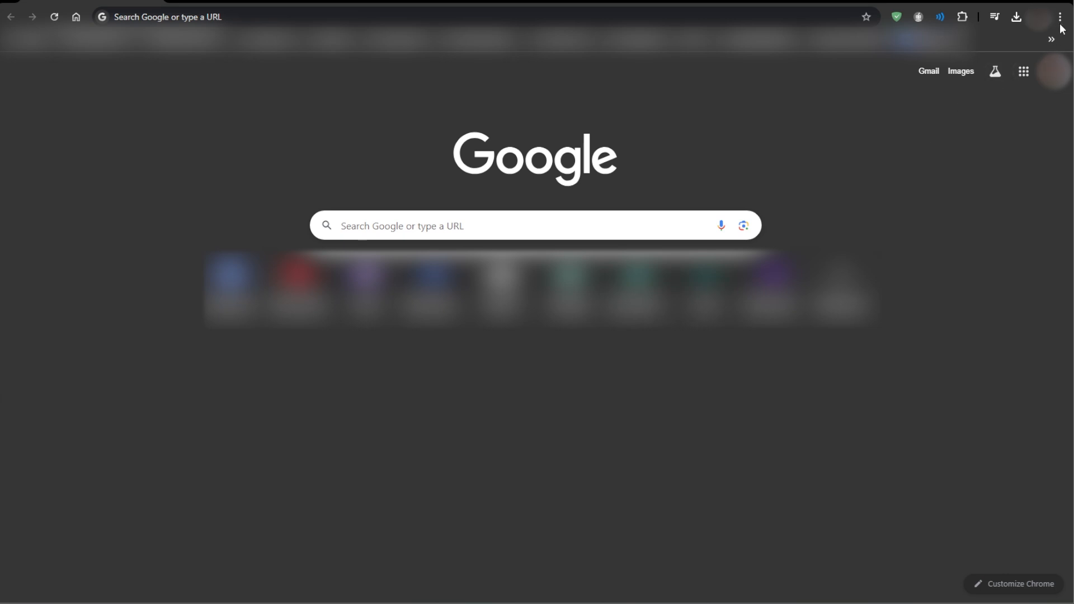
Go from the Chrome menu to Settings and its site permission settings page.
{"action": "left_click", "coordinate": [1060, 17]}
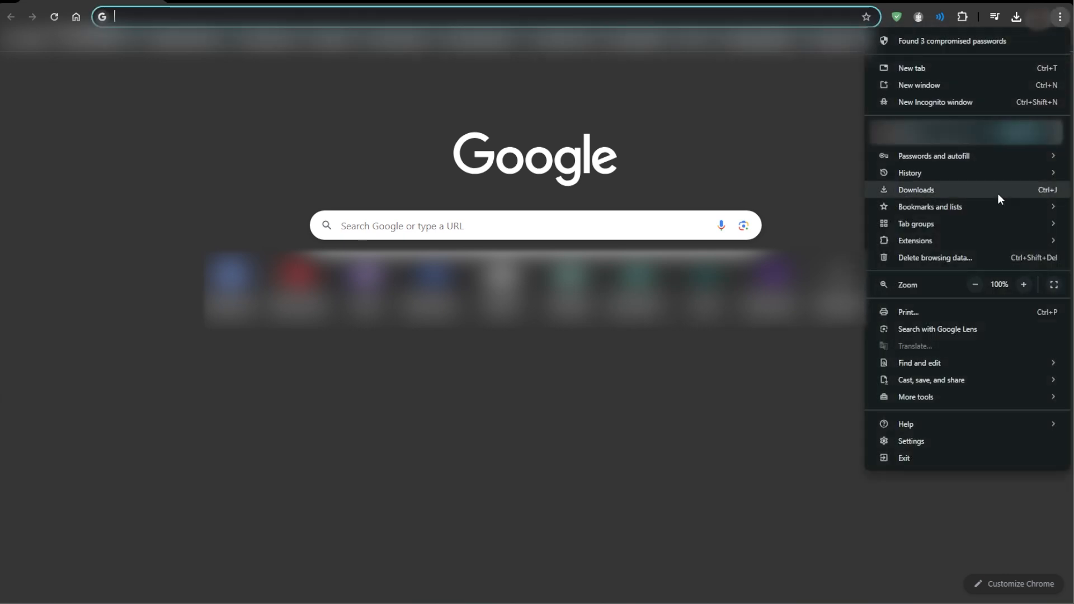
{"action": "left_click", "coordinate": [911, 441]}
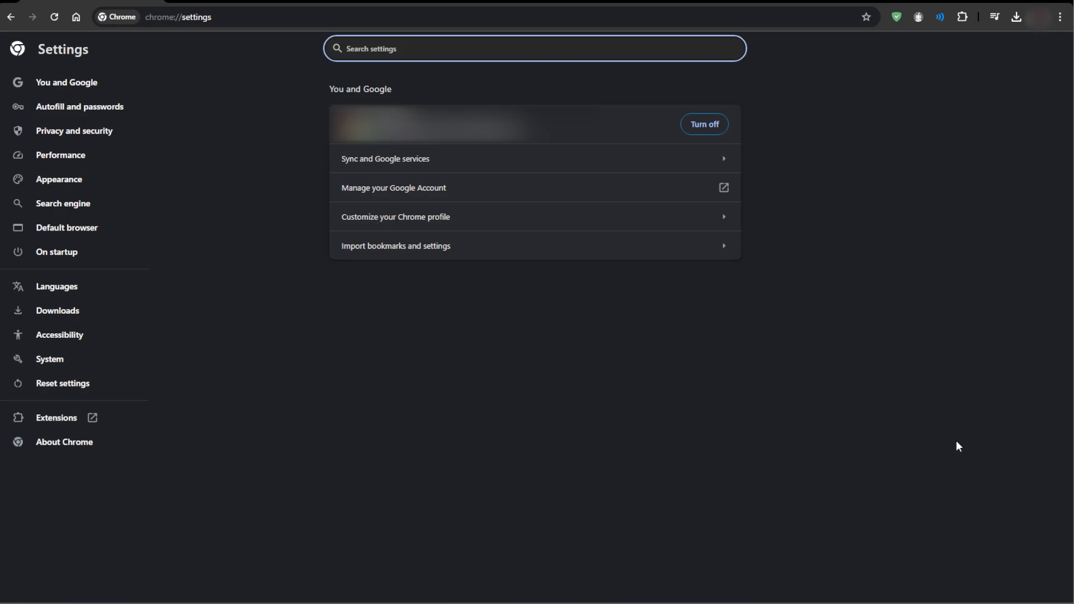
{"action": "left_click", "coordinate": [74, 131]}
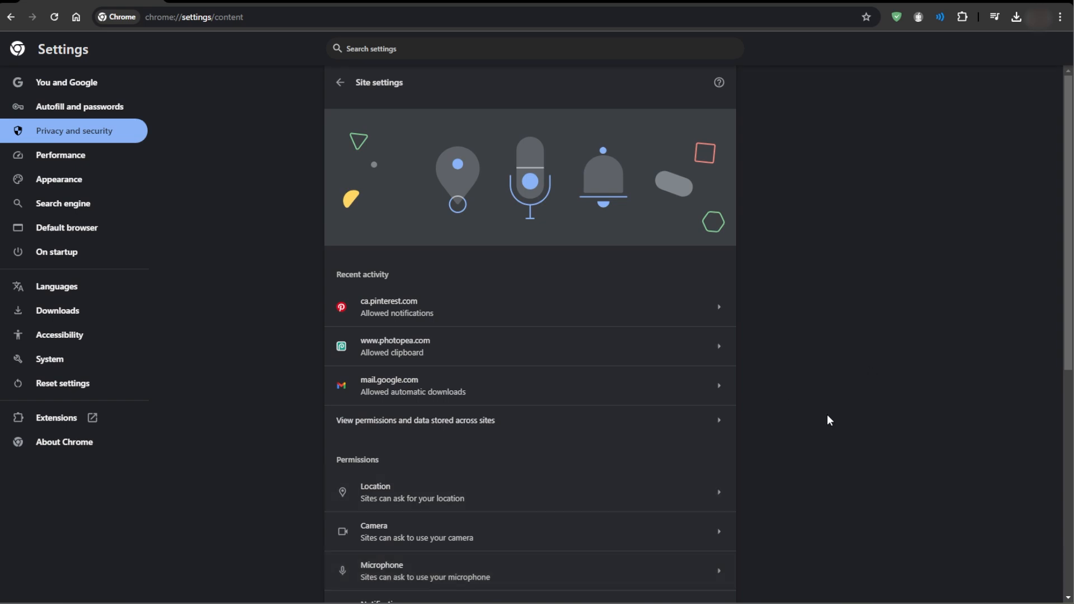
Expand Additional permissions and reach the Clipboard permission page for sites.
{"action": "scroll", "scroll_direction": "down", "scroll_amount": 3}
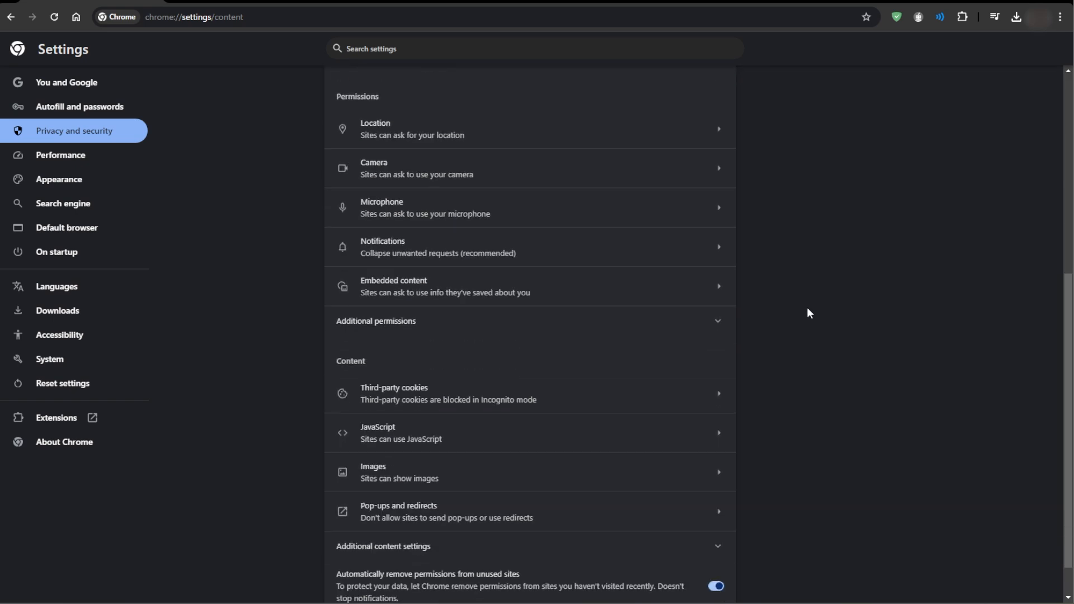
{"action": "left_click", "coordinate": [716, 321]}
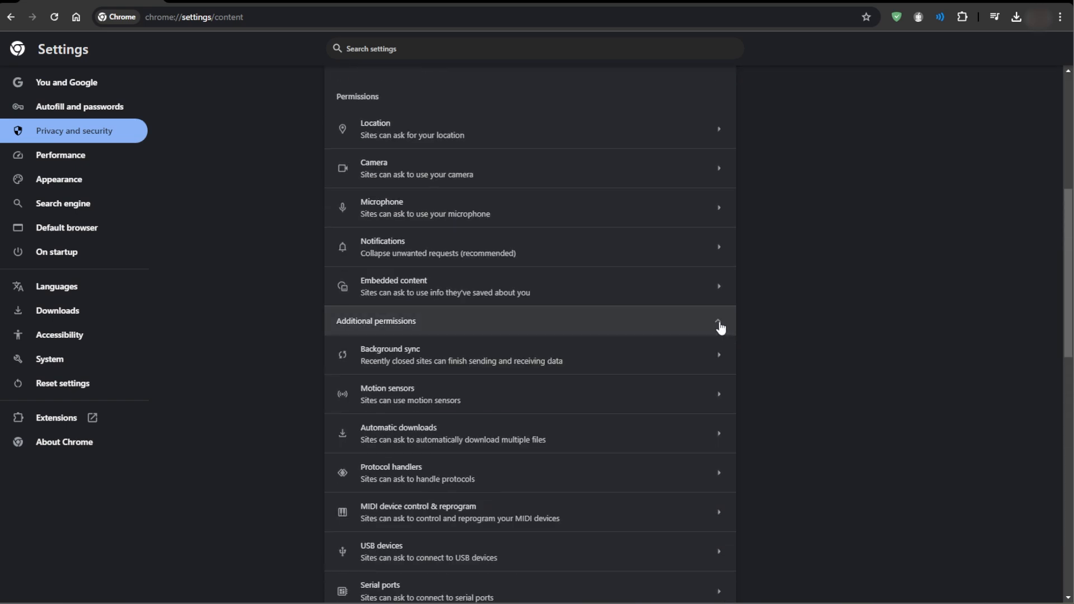
{"action": "scroll", "scroll_direction": "down", "scroll_amount": 3}
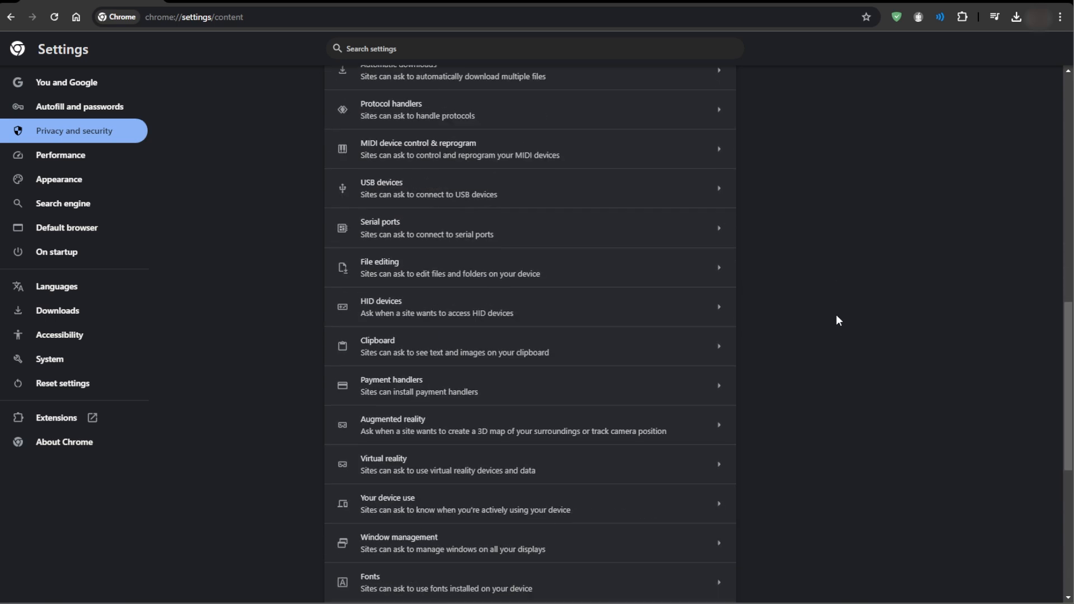
{"action": "mouse_move", "coordinate": [644, 353]}
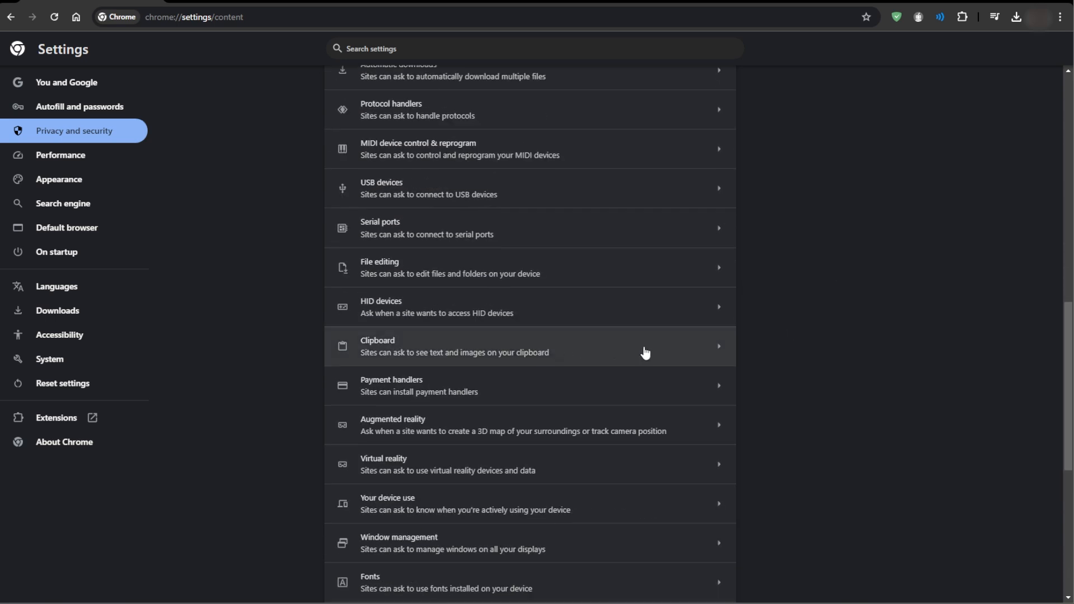
{"action": "left_click", "coordinate": [452, 346]}
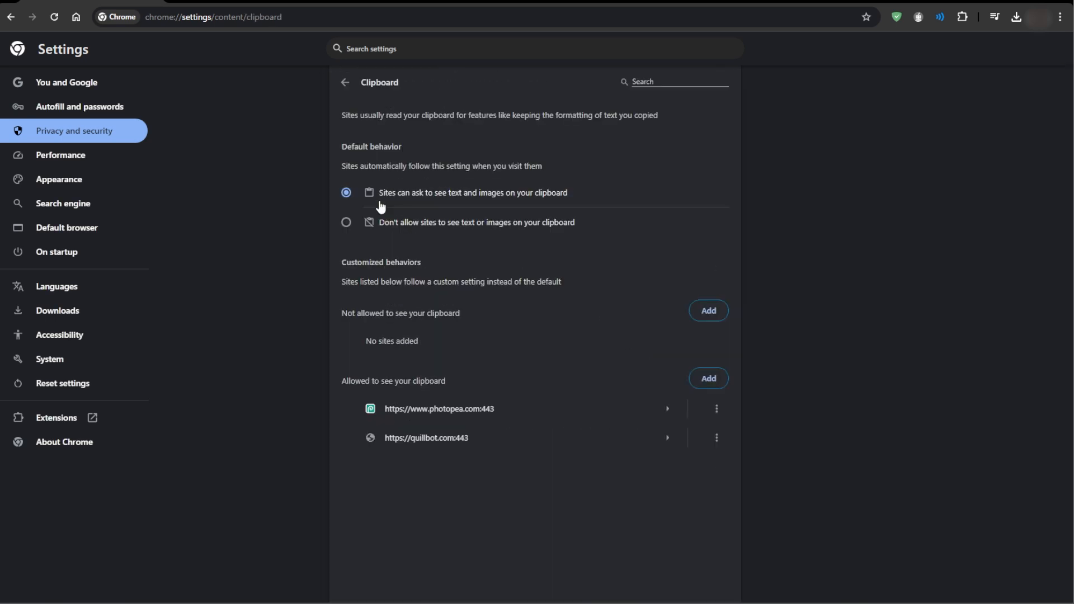
Choose 'Sites can ask to see text and images on your clipboard' and start adding an allowed site.
{"action": "left_click", "coordinate": [346, 192]}
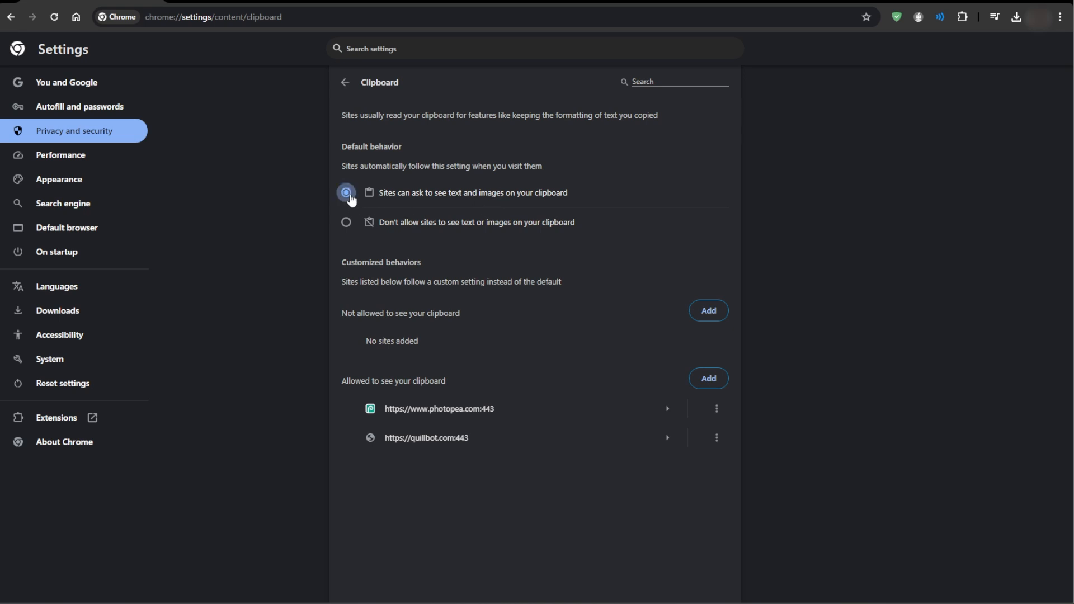
{"action": "mouse_move", "coordinate": [495, 197]}
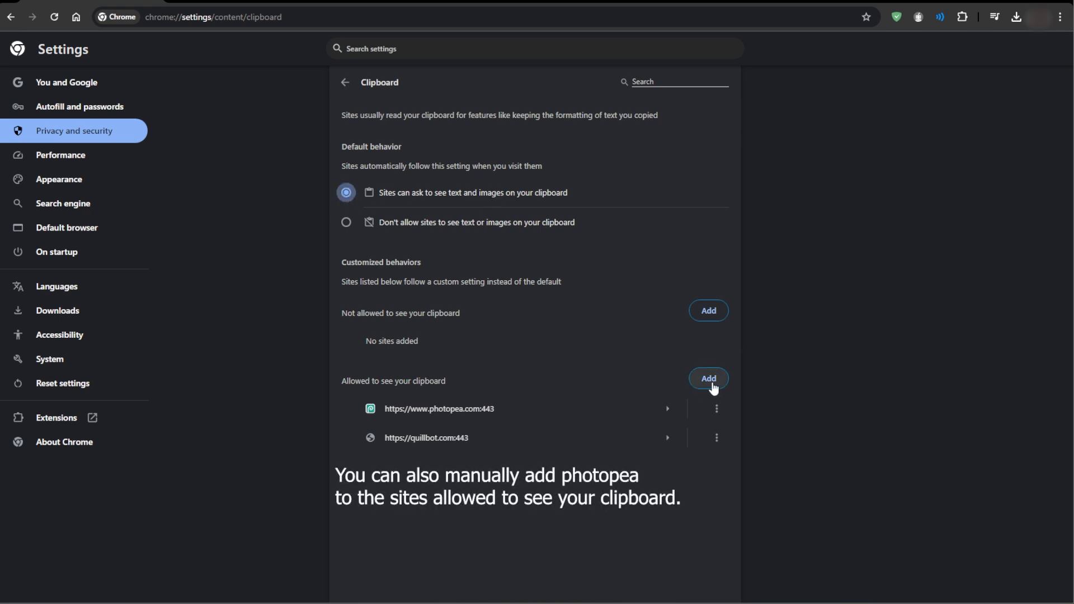
{"action": "left_click", "coordinate": [716, 410]}
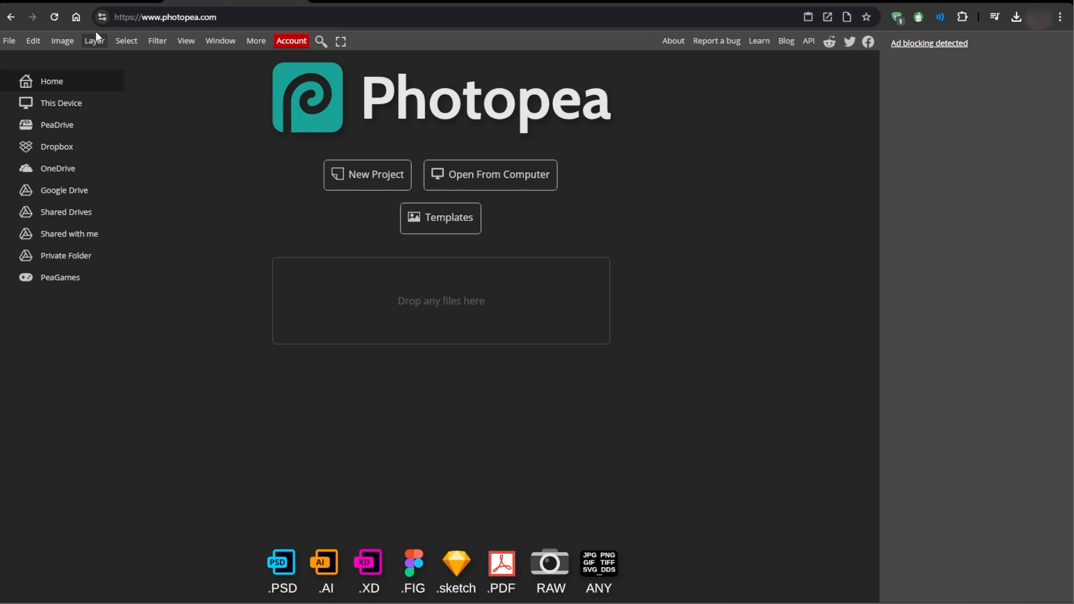
In photopea.com's site info panel, toggle the Clipboard permission off and back on.
{"action": "left_click", "coordinate": [102, 17]}
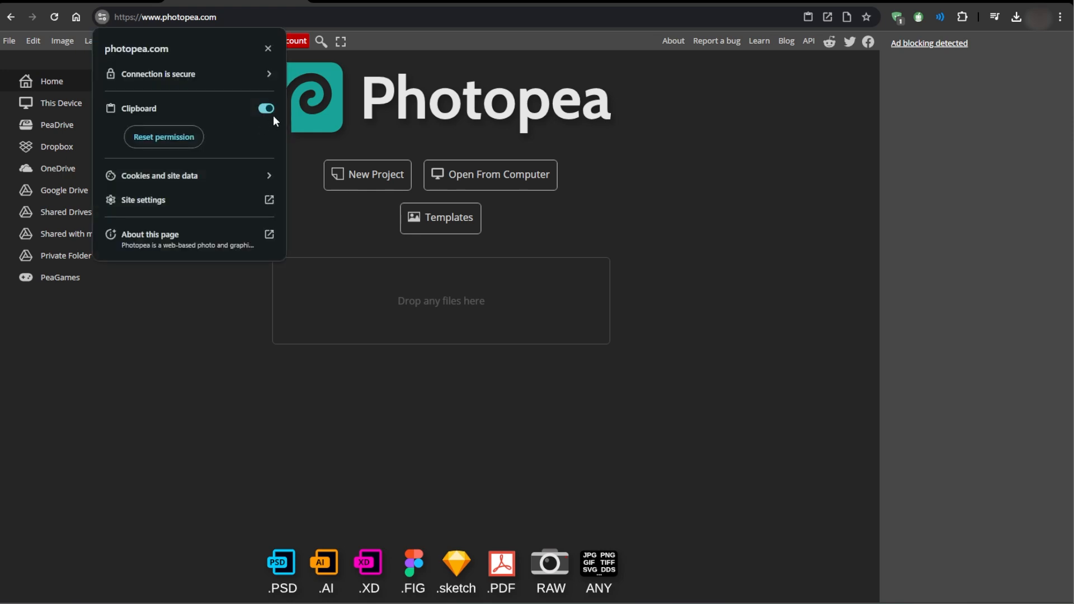
{"action": "left_click", "coordinate": [266, 109]}
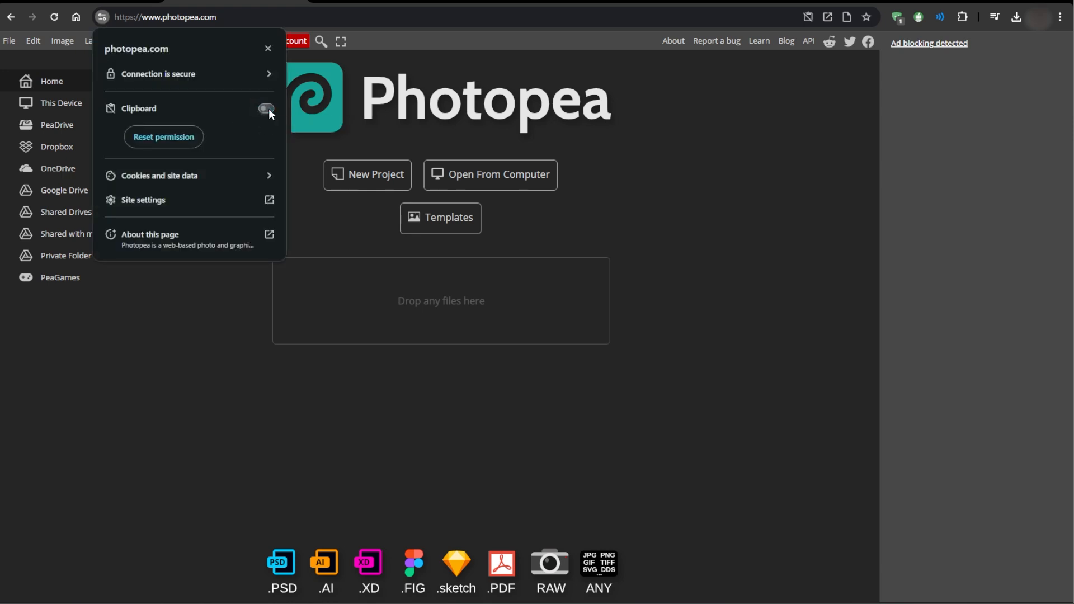
{"action": "left_click", "coordinate": [266, 108]}
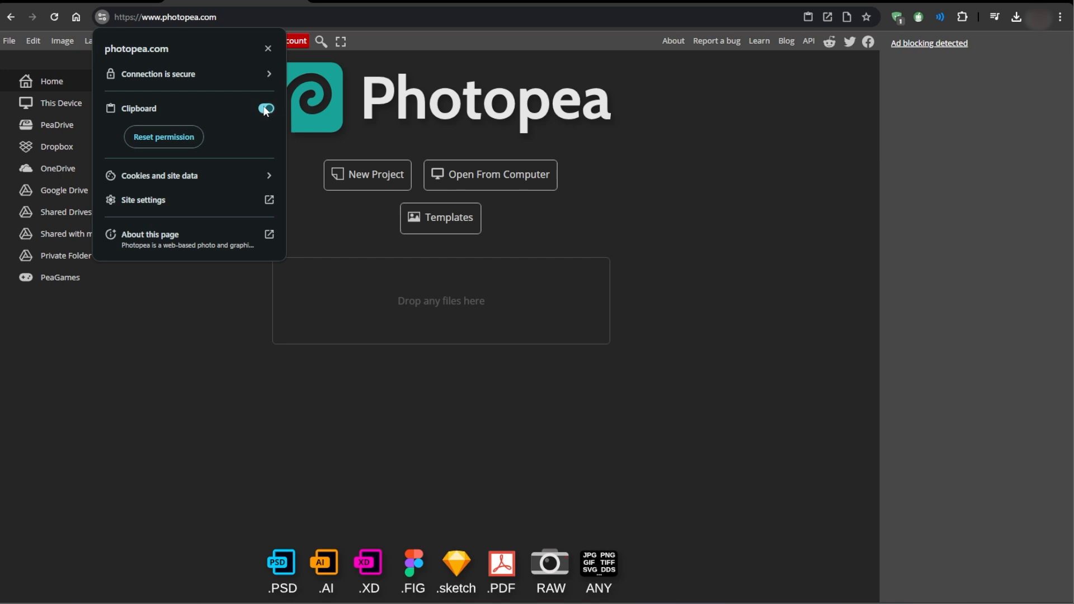
{"action": "mouse_move", "coordinate": [265, 108]}
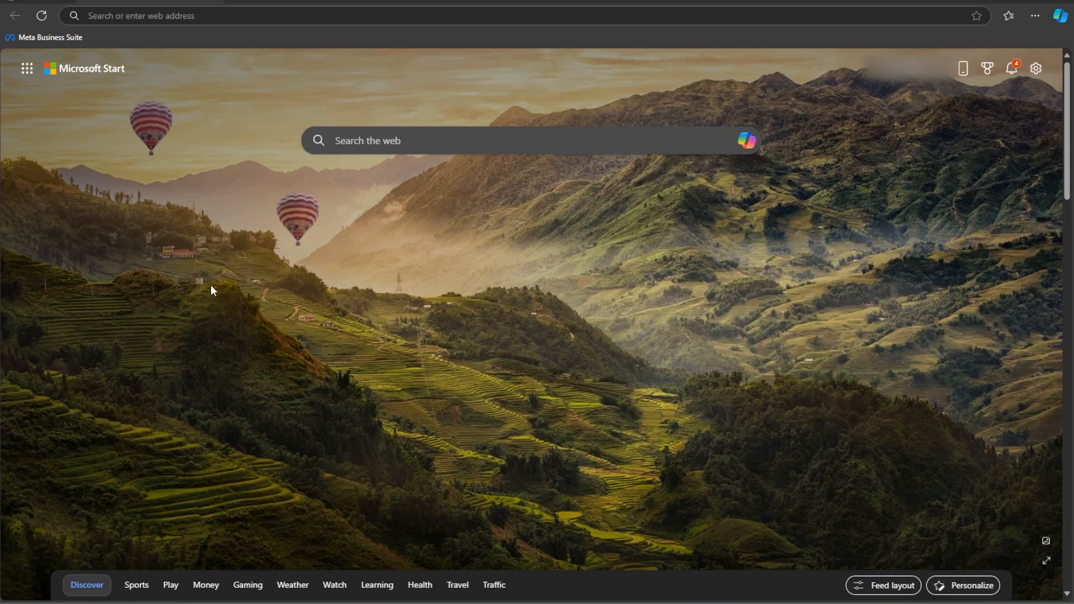
In Edge Settings, reach Cookies and site permissions and its Clipboard permission page.
{"action": "left_click", "coordinate": [1036, 16]}
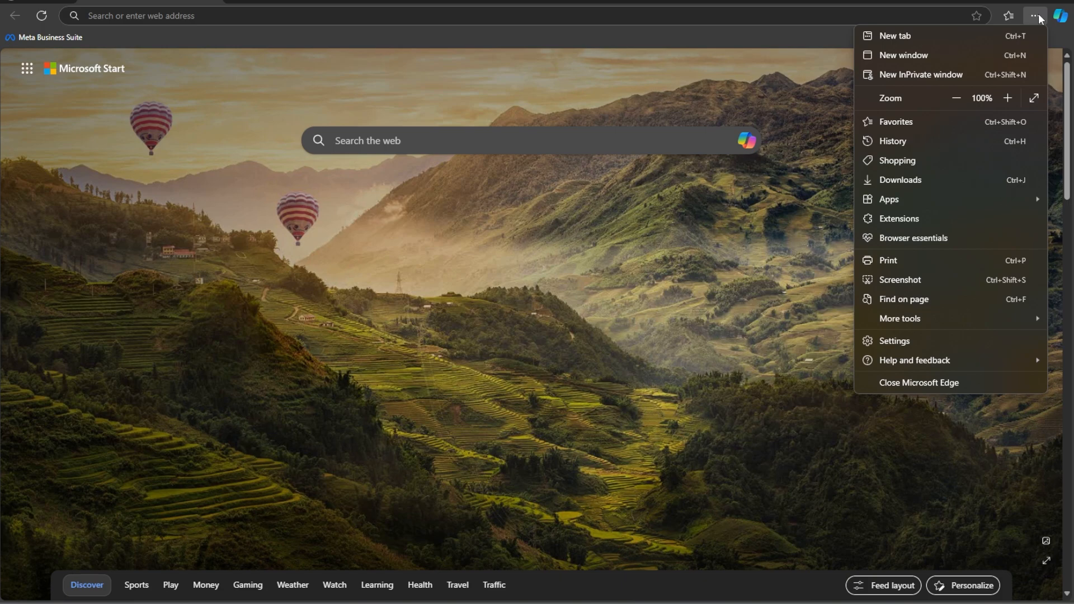
{"action": "left_click", "coordinate": [893, 340]}
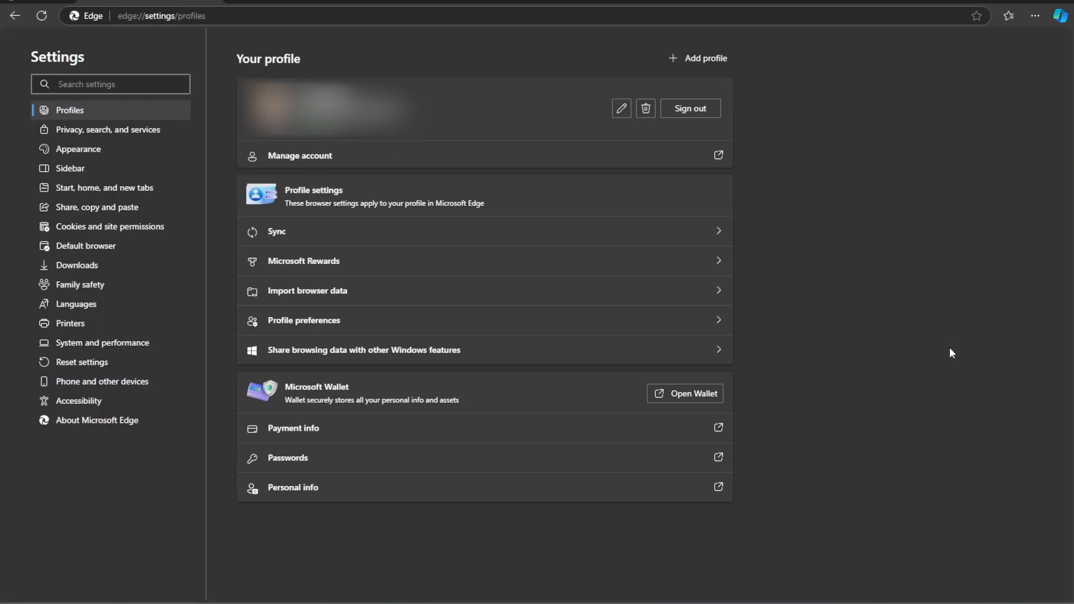
{"action": "left_click", "coordinate": [109, 226]}
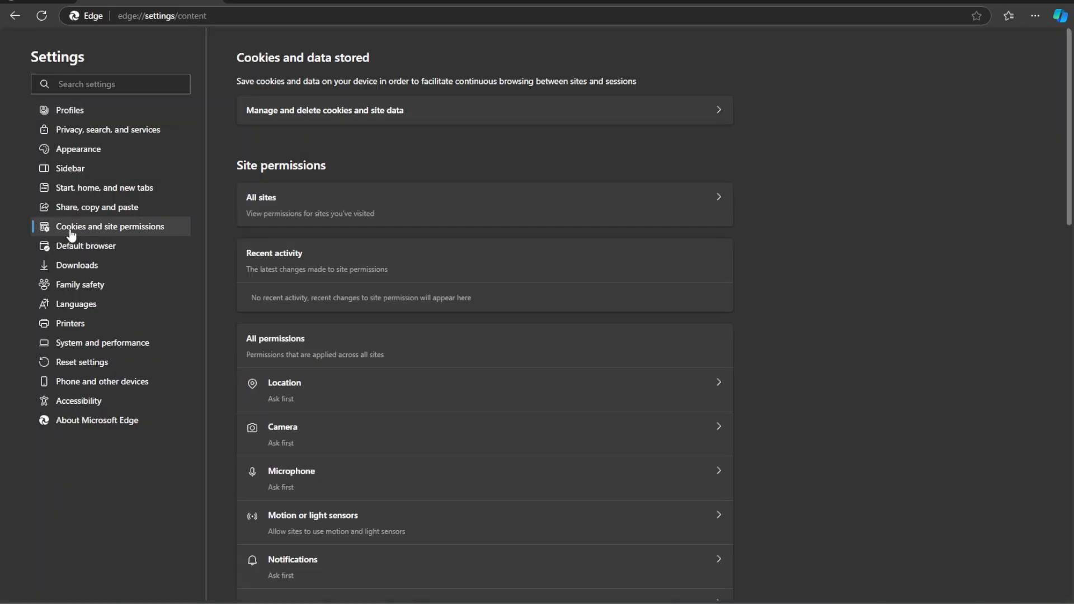
{"action": "scroll", "scroll_direction": "down", "scroll_amount": 3}
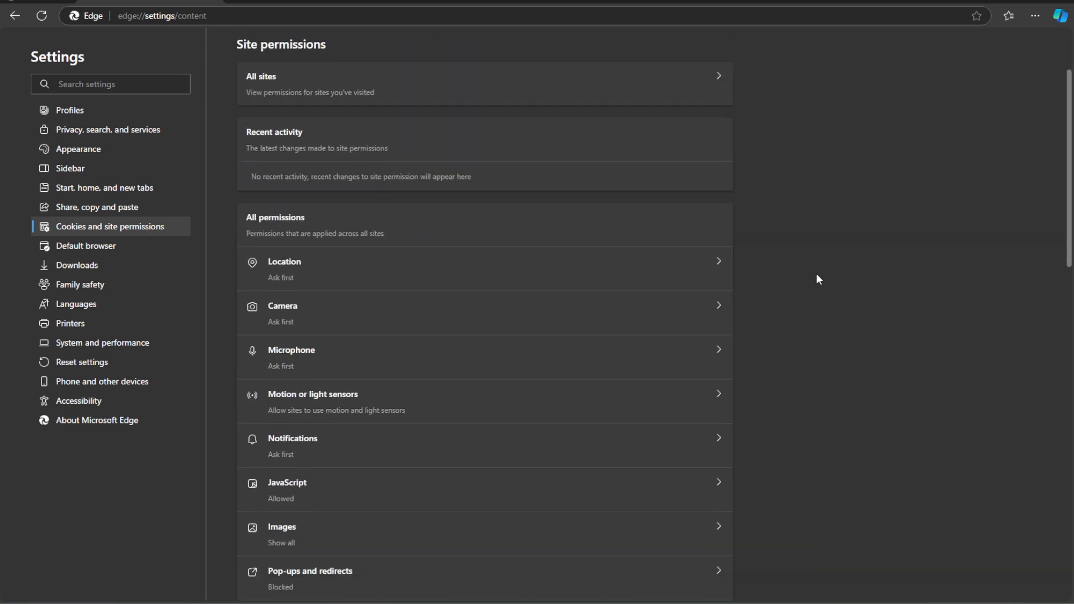
{"action": "scroll", "scroll_direction": "down", "scroll_amount": 3}
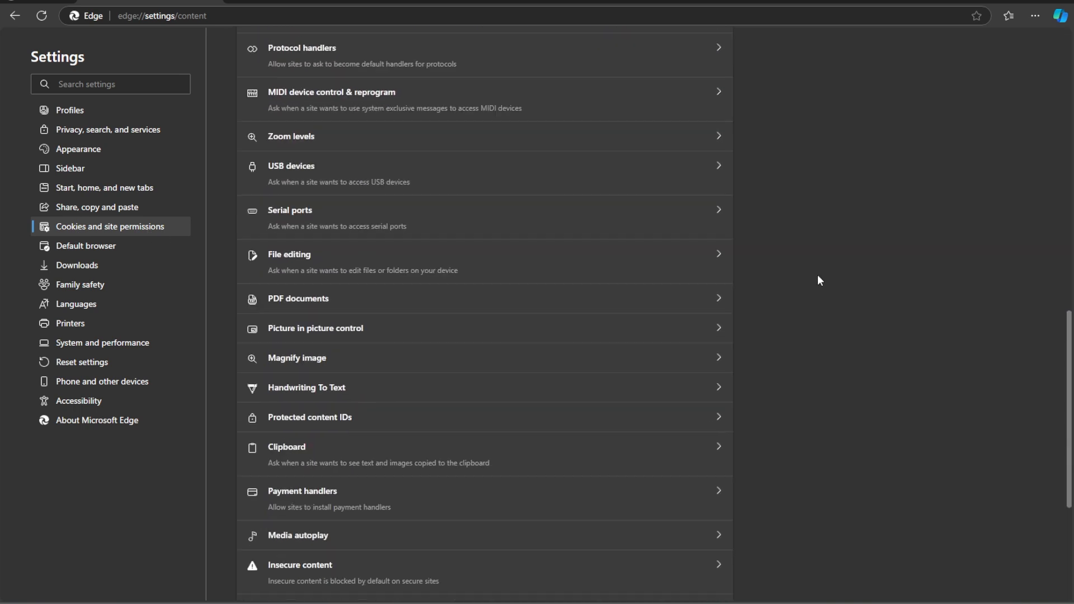
{"action": "scroll", "scroll_direction": "down", "scroll_amount": 3}
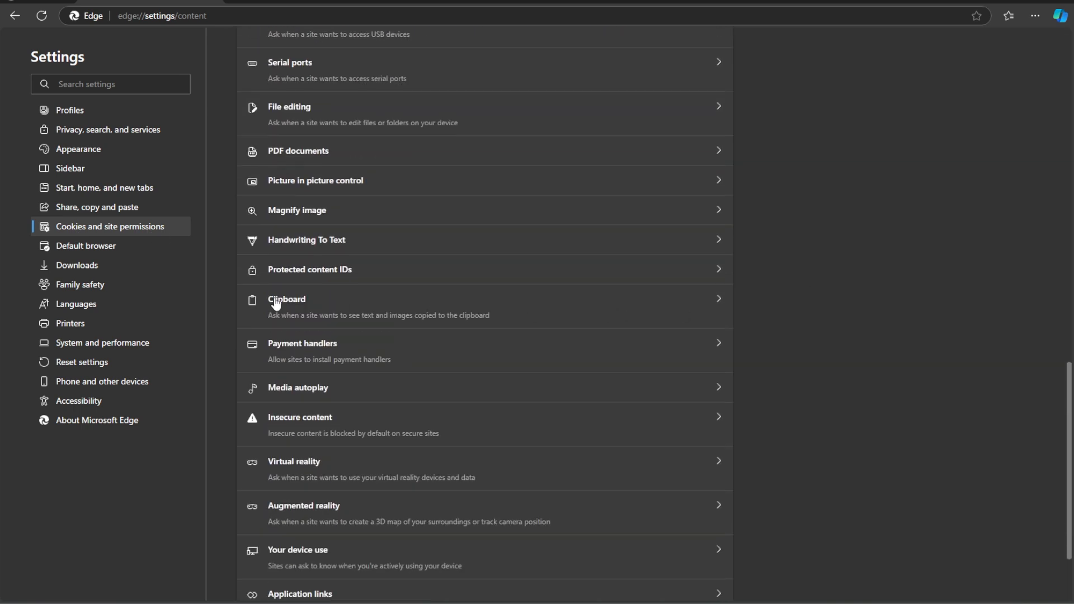
{"action": "left_click", "coordinate": [287, 306]}
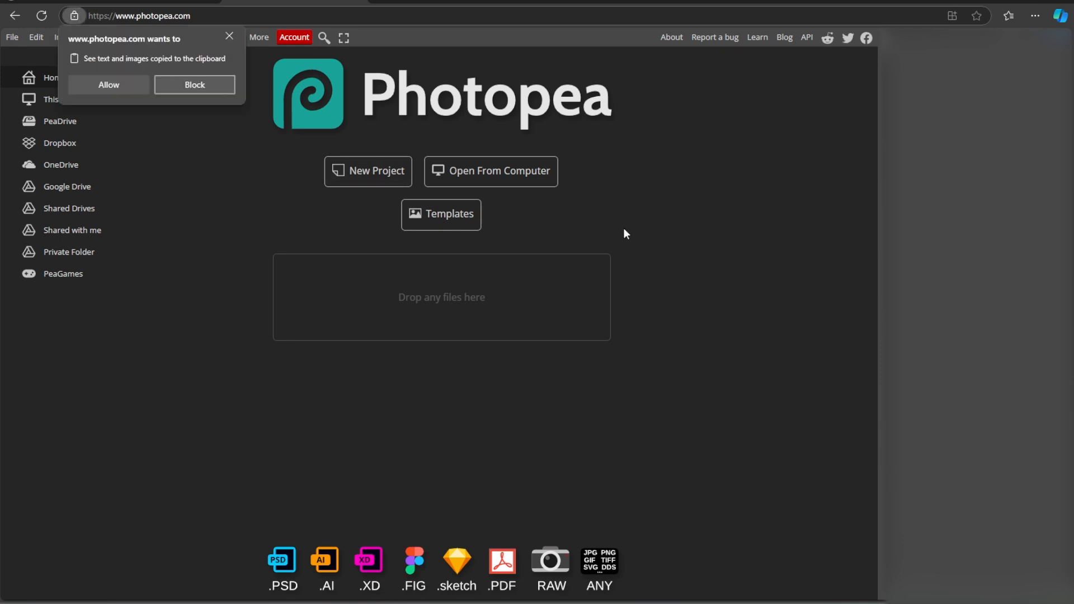
{"action": "mouse_move", "coordinate": [108, 84]}
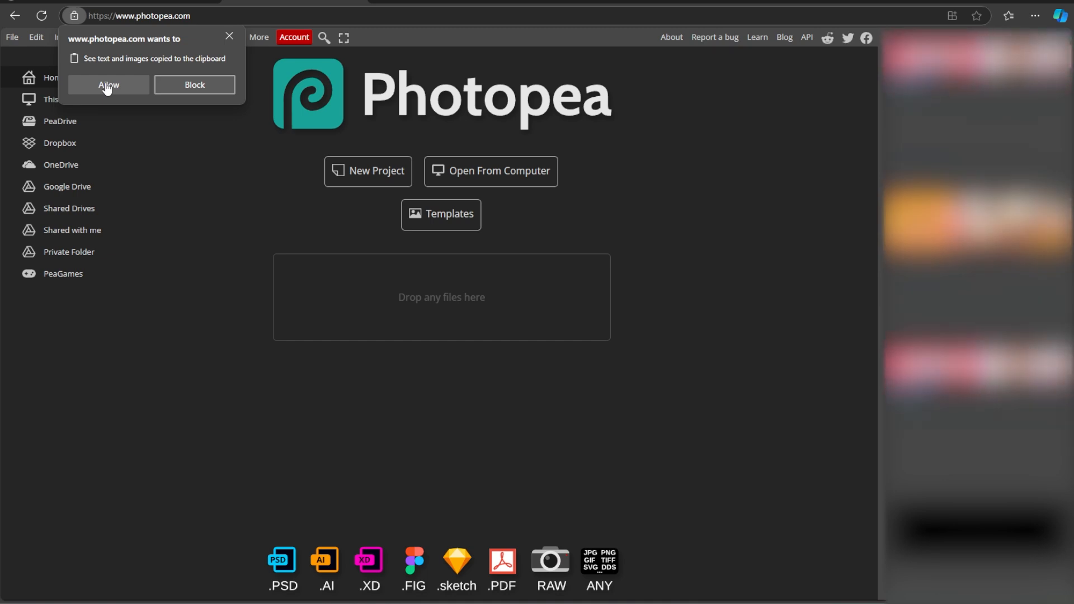
Allow Photopea's clipboard request in Edge and load image.psd from the computer.
{"action": "left_click", "coordinate": [107, 84]}
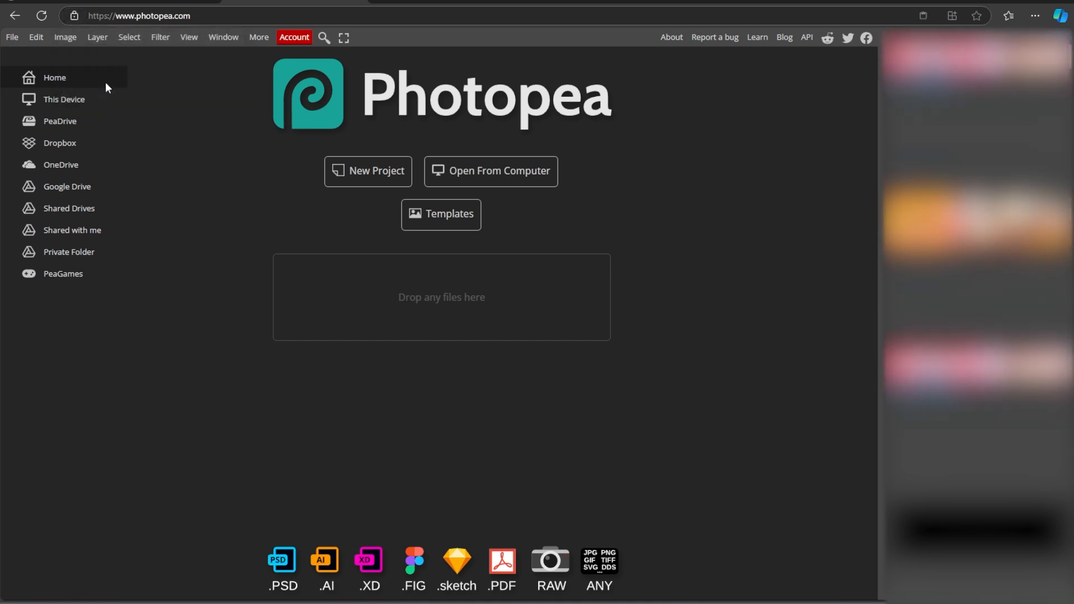
{"action": "left_click", "coordinate": [490, 172]}
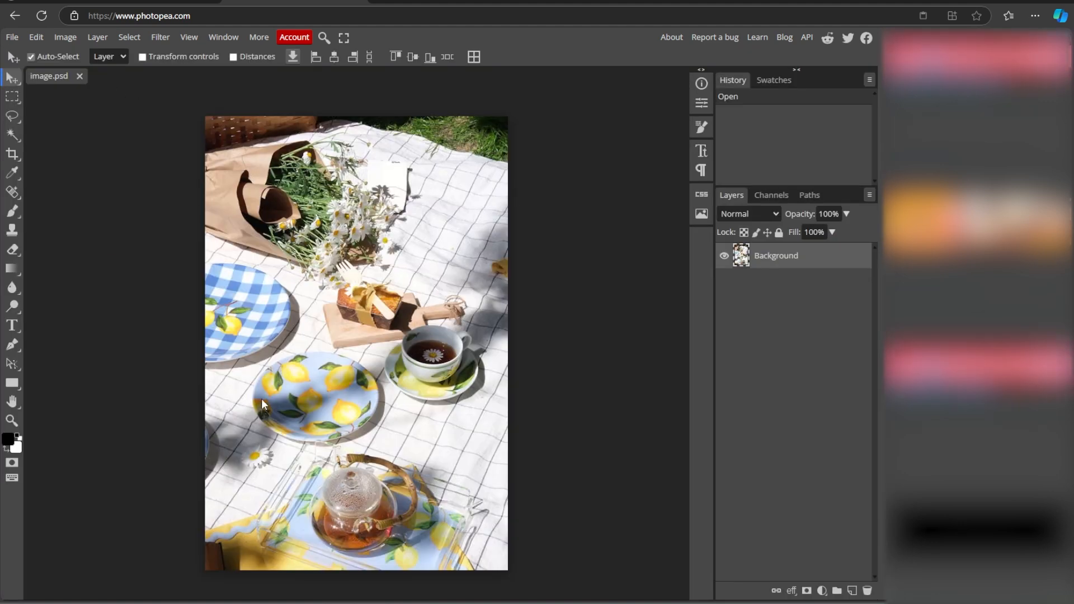